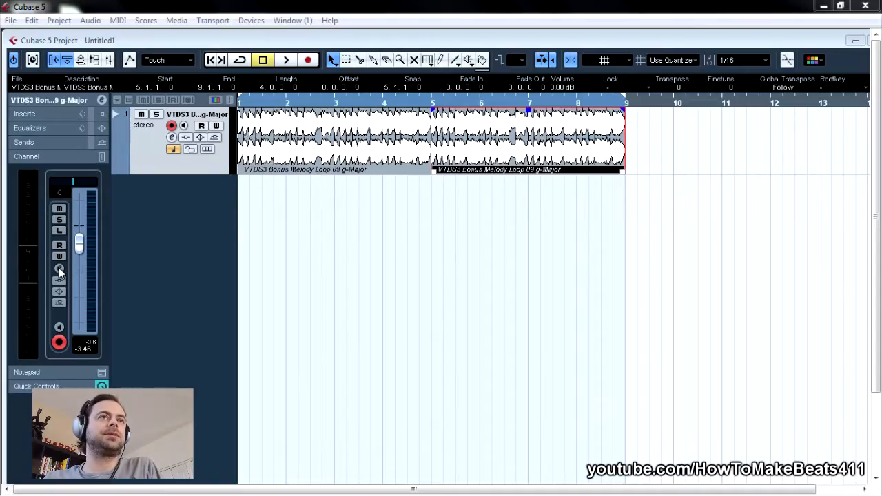
# Bring up the loop track's channel settings from the Inspector's Edit Channel Settings button.
pyautogui.click(60, 268)
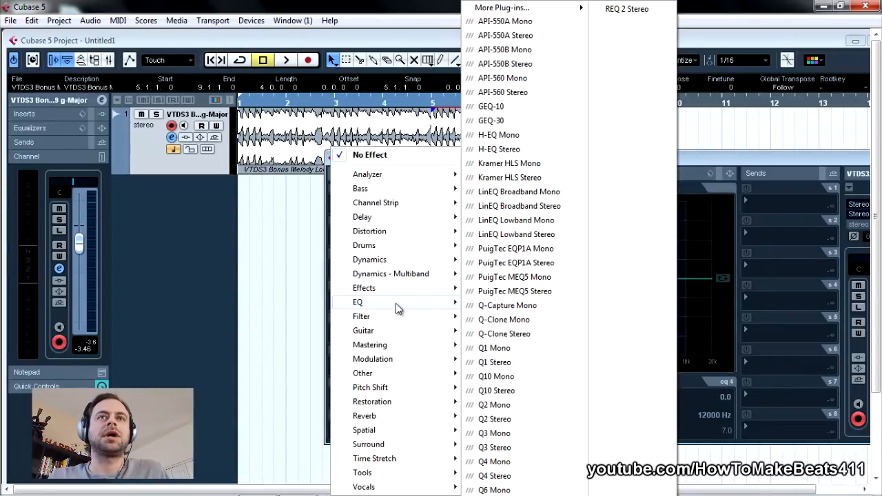
pyautogui.moveTo(494, 362)
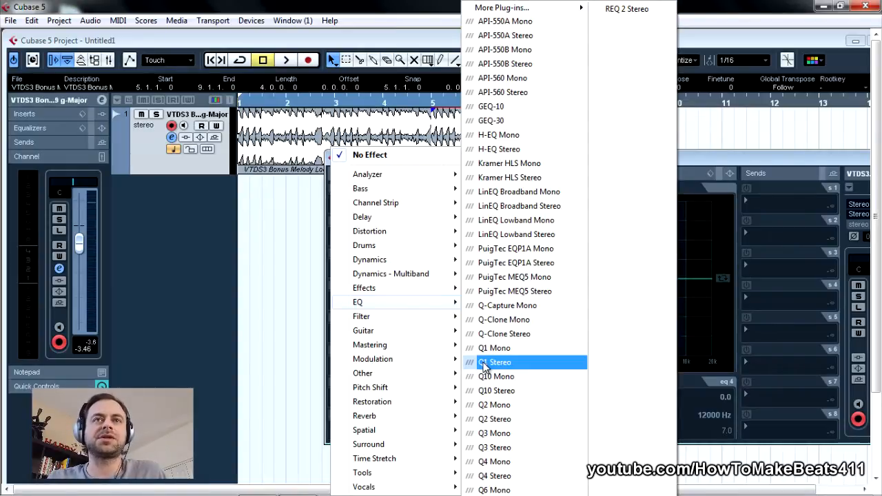
# Load Q1 Stereo on the first insert and switch its band 1 on as a low-pass filter.
pyautogui.click(498, 362)
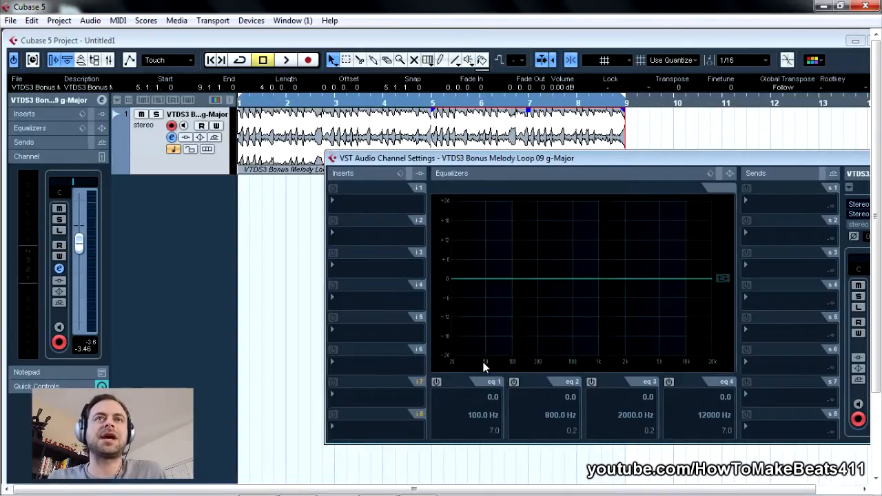
pyautogui.click(375, 186)
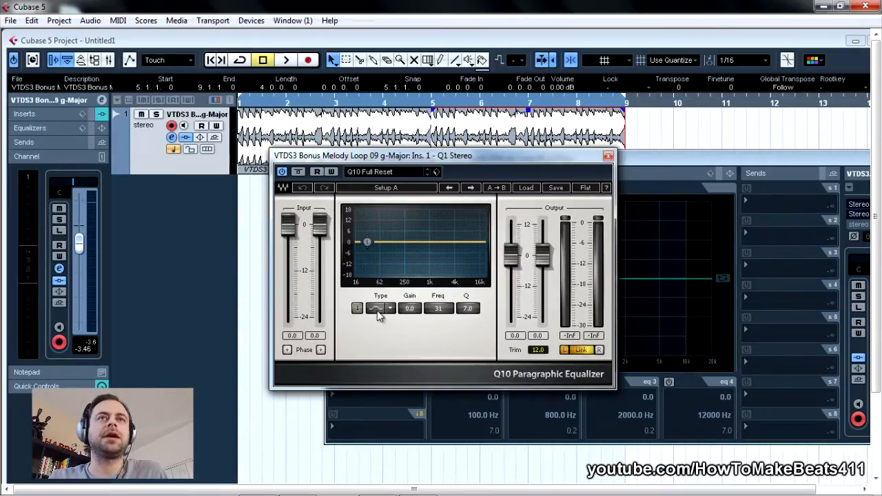
pyautogui.click(357, 308)
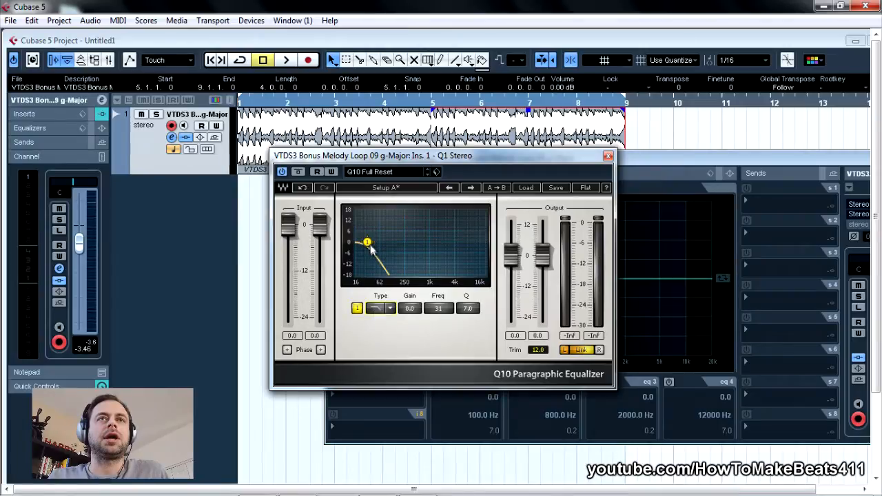
# Push band 1's cutoff to the top of the spectrum with a sharper slope.
pyautogui.moveTo(367, 242); pyautogui.dragTo(466, 242)
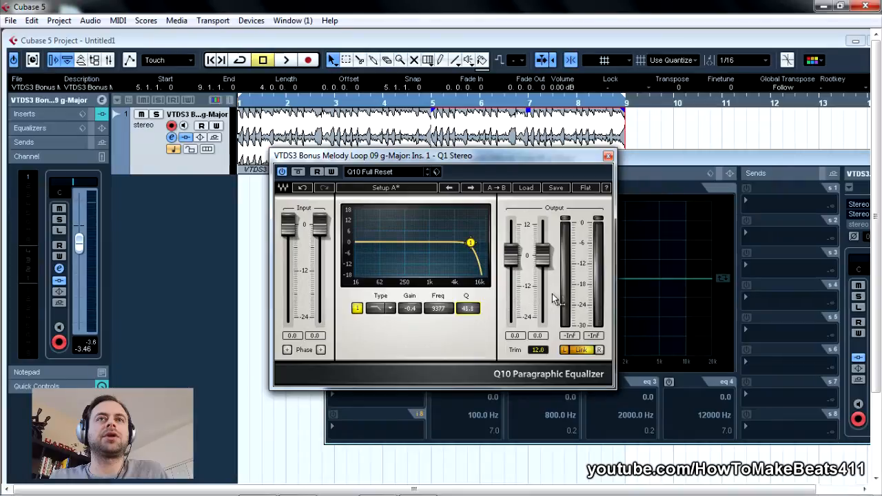
pyautogui.moveTo(469, 242); pyautogui.dragTo(441, 243)
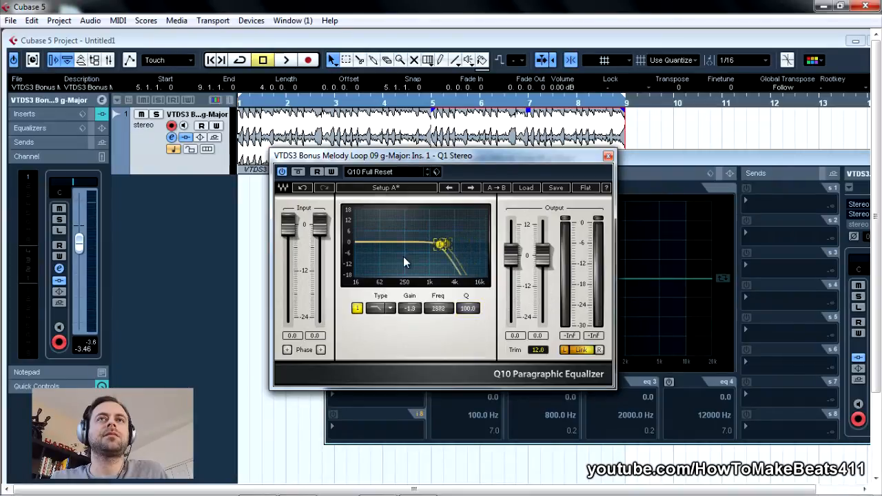
pyautogui.moveTo(441, 245); pyautogui.dragTo(486, 245)
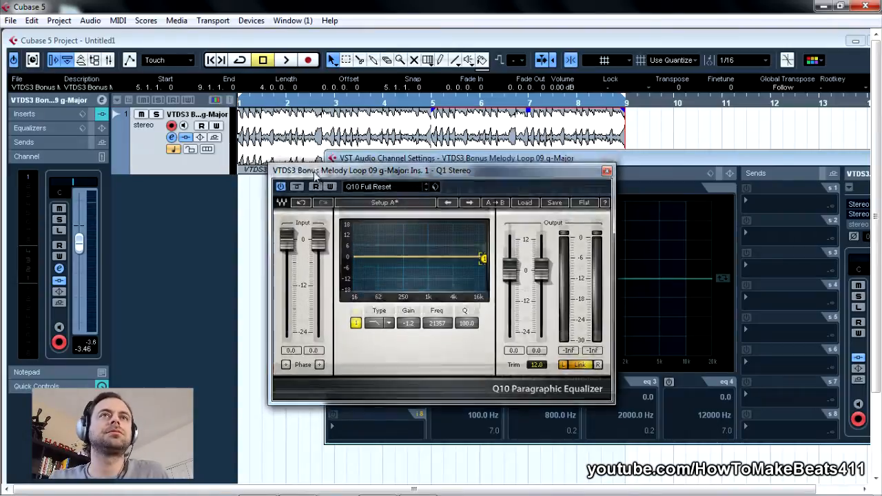
pyautogui.moveTo(441, 170); pyautogui.dragTo(295, 247)
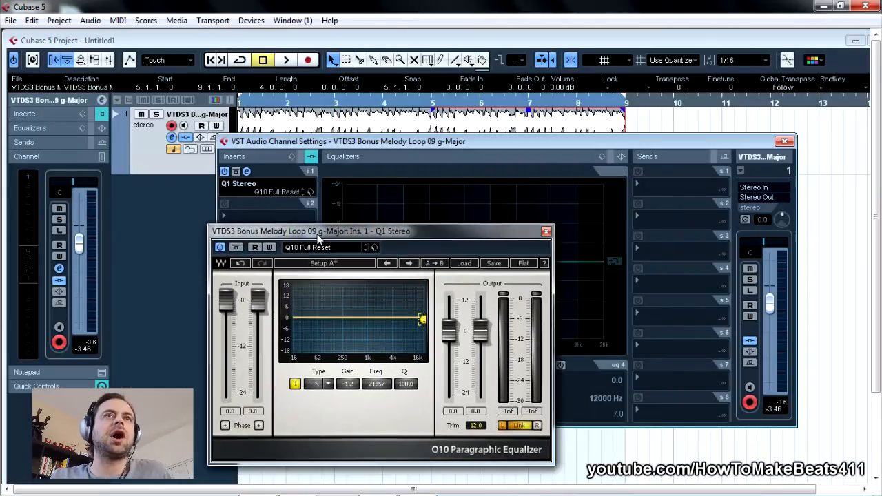
pyautogui.moveTo(415, 168)
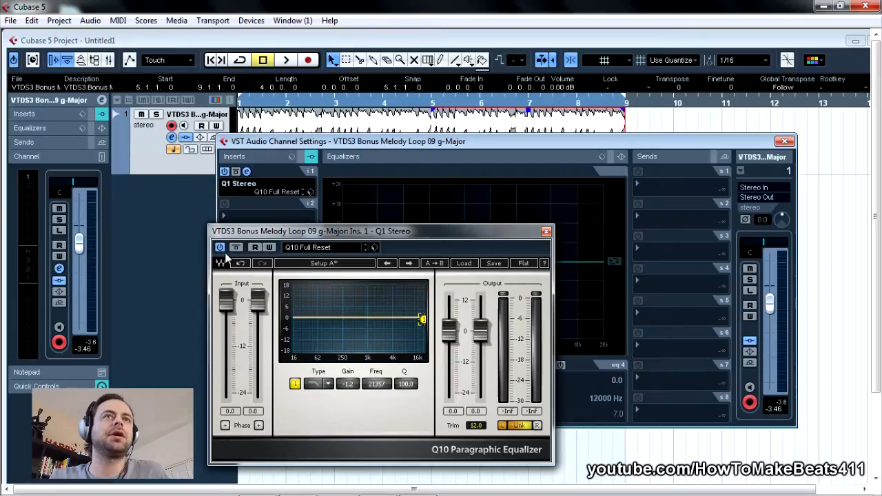
pyautogui.moveTo(262, 251)
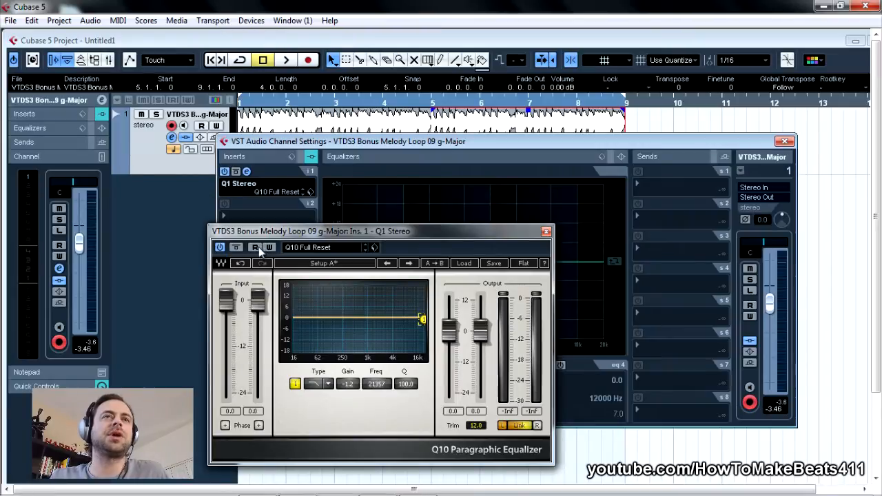
pyautogui.moveTo(255, 247)
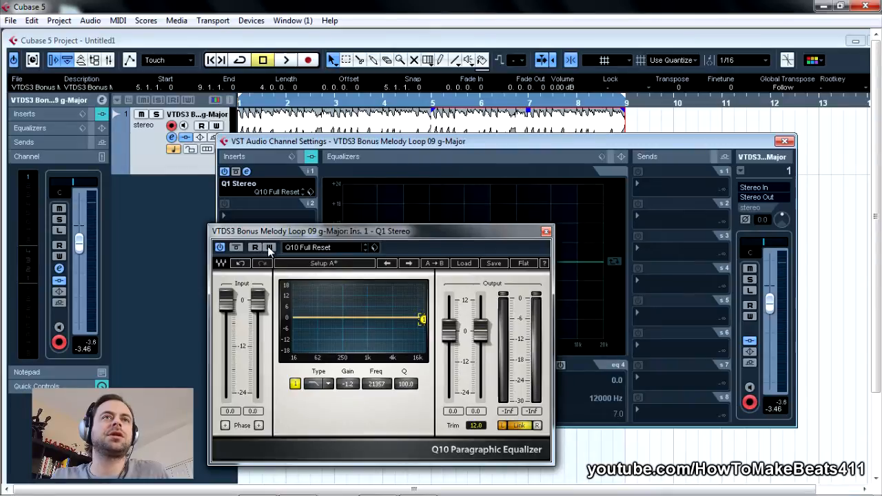
# Enable the equalizer's W and R automation buttons and close the channel settings window.
pyautogui.click(269, 247)
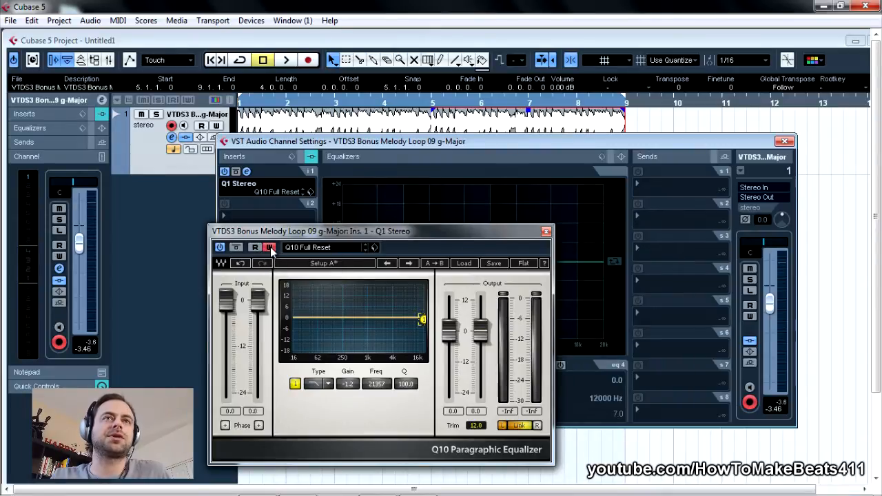
pyautogui.click(269, 247)
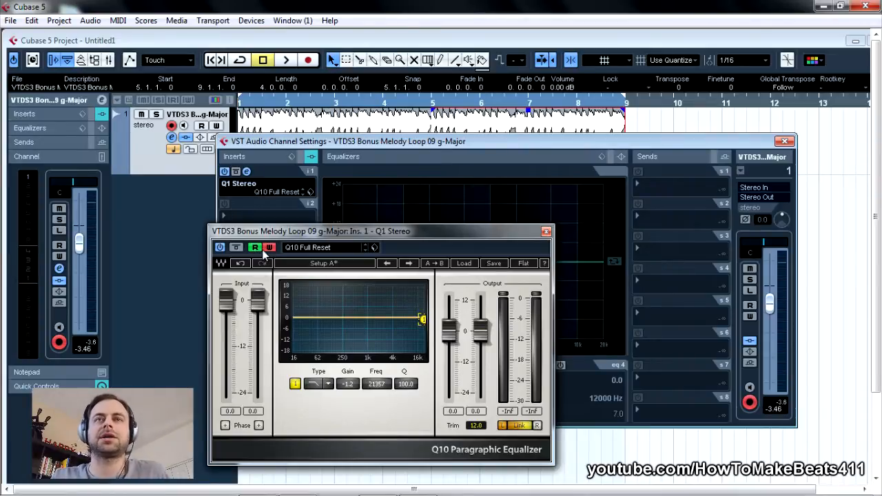
pyautogui.moveTo(270, 248)
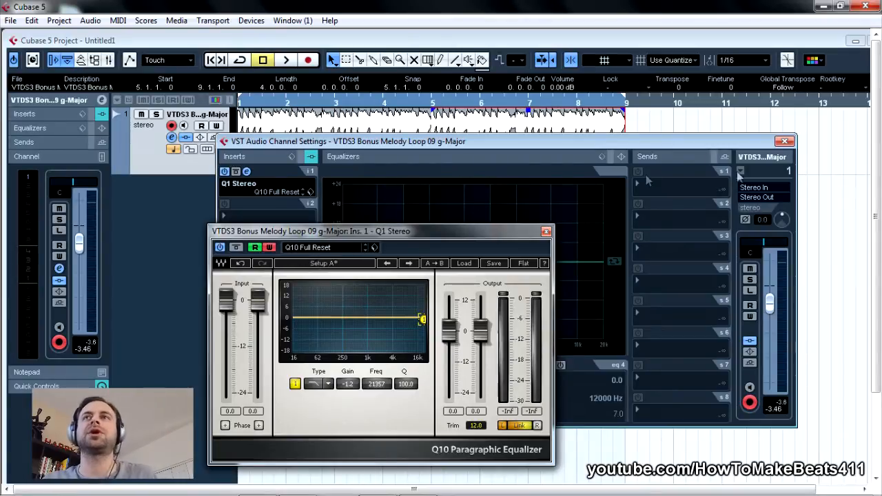
pyautogui.click(784, 141)
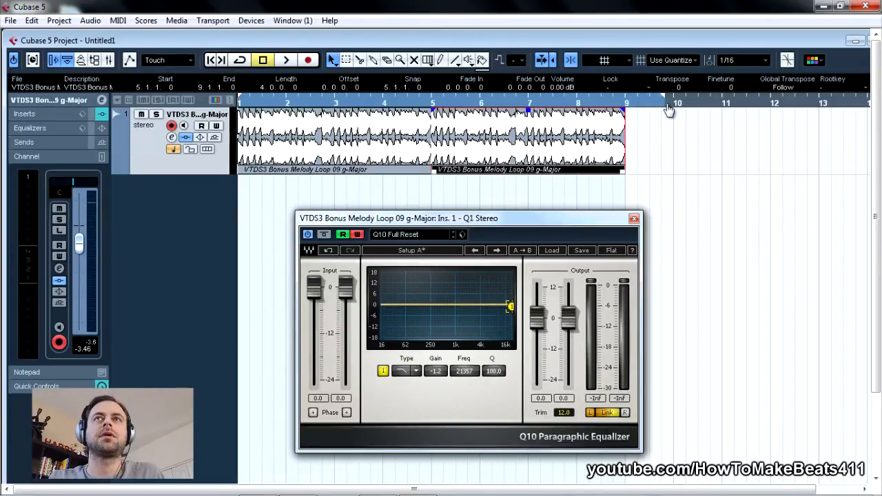
pyautogui.moveTo(441, 352)
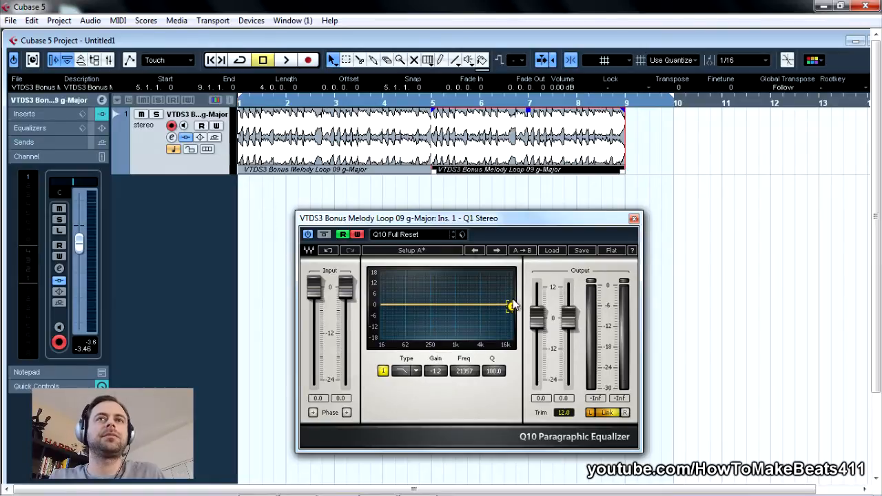
# Play the loop and sweep band 1's cutoff down below 400 Hz, then back up to the top.
pyautogui.click(285, 60)
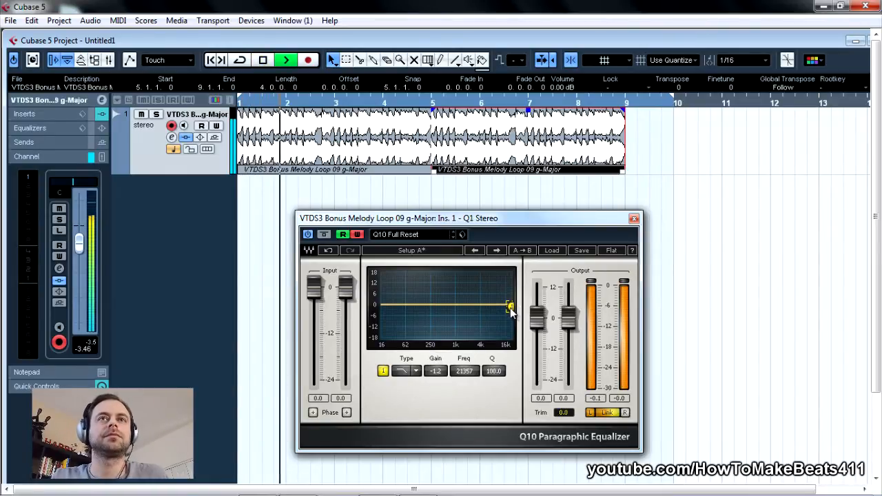
pyautogui.moveTo(509, 306); pyautogui.dragTo(497, 307)
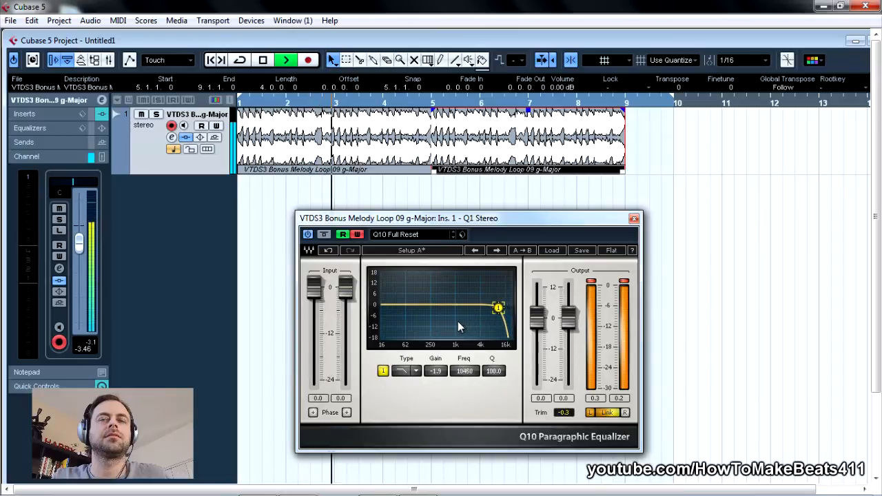
pyautogui.moveTo(498, 308); pyautogui.dragTo(482, 309)
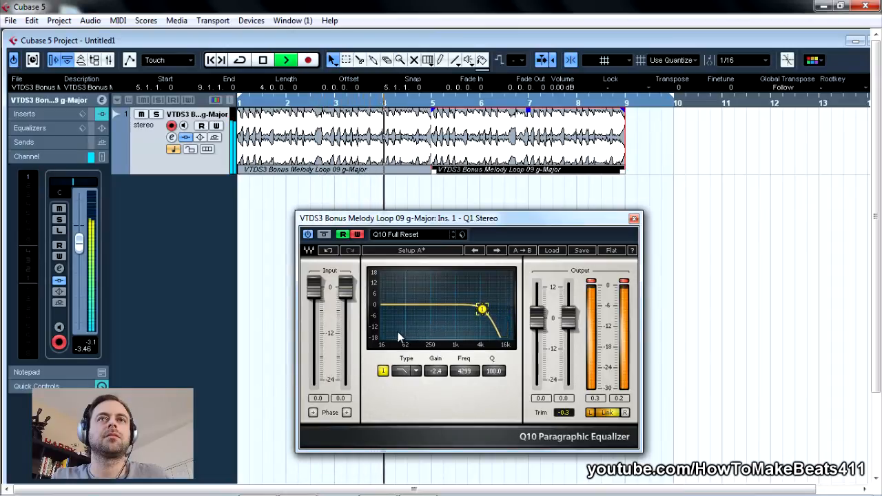
pyautogui.moveTo(482, 309); pyautogui.dragTo(458, 308)
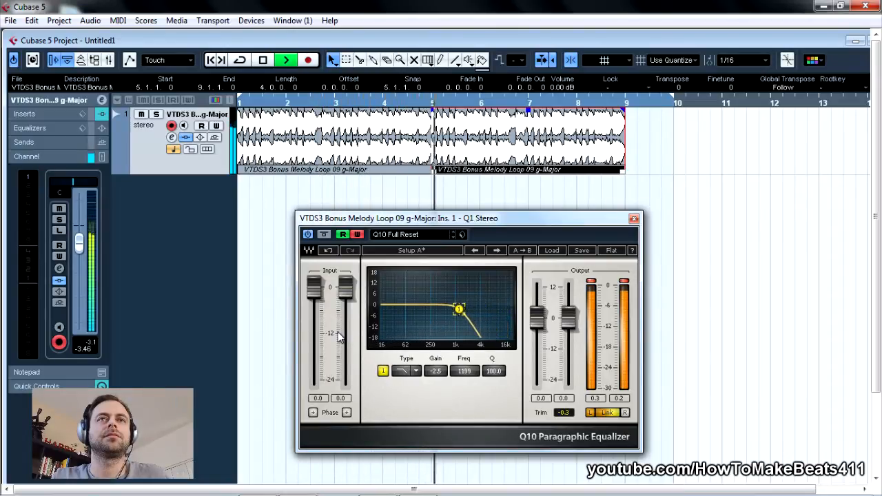
pyautogui.moveTo(459, 308); pyautogui.dragTo(448, 308)
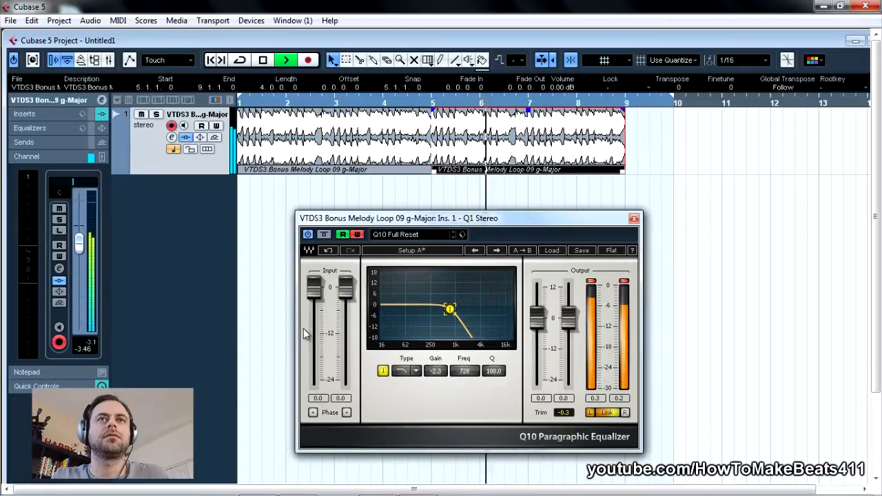
pyautogui.moveTo(449, 308); pyautogui.dragTo(434, 308)
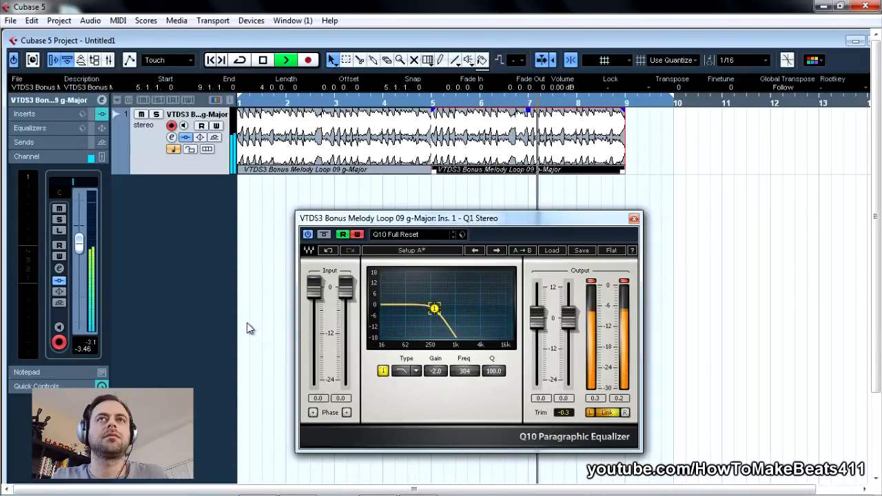
pyautogui.moveTo(434, 308); pyautogui.dragTo(444, 309)
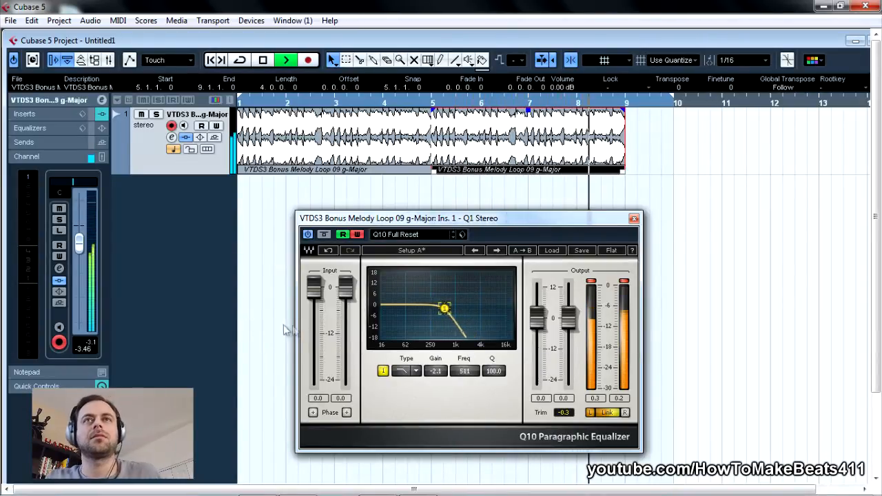
pyautogui.moveTo(444, 308); pyautogui.dragTo(509, 309)
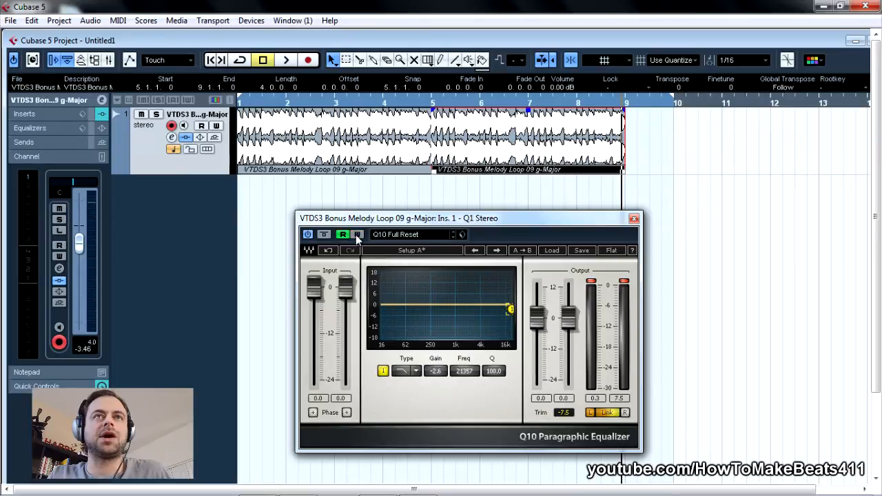
pyautogui.moveTo(342, 234)
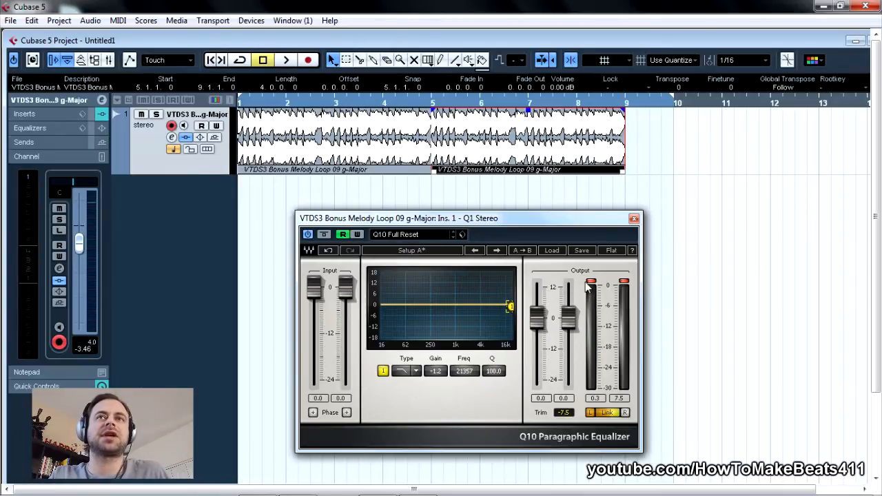
# During playback, record band 1's cutoff dropping to about 300 Hz and rising back, then stop.
pyautogui.click(286, 60)
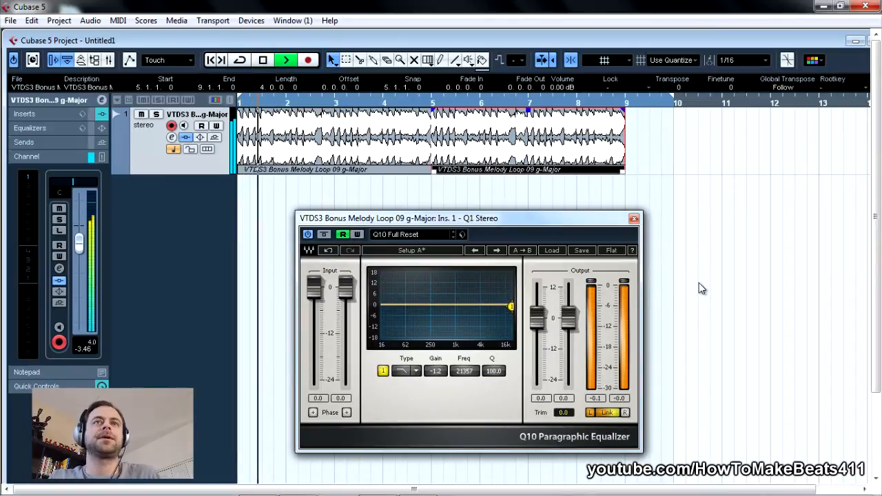
pyautogui.moveTo(510, 306); pyautogui.dragTo(505, 307)
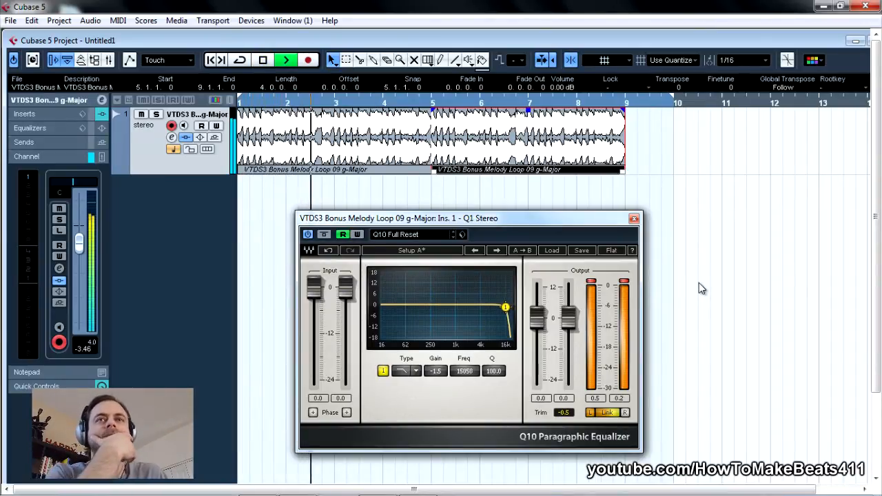
pyautogui.moveTo(505, 307); pyautogui.dragTo(487, 310)
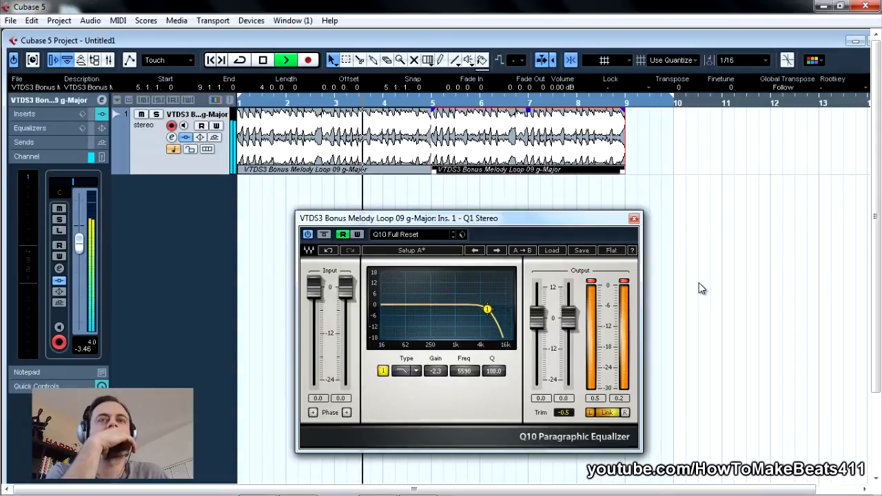
pyautogui.moveTo(488, 310); pyautogui.dragTo(467, 309)
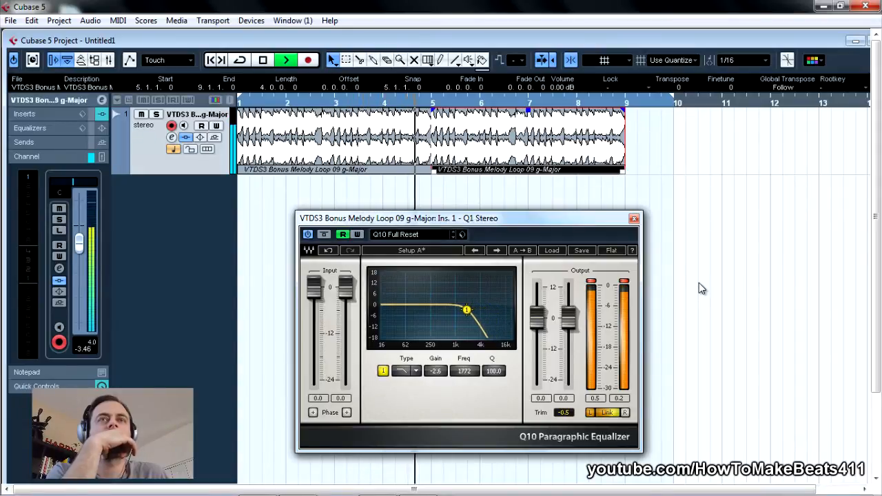
pyautogui.moveTo(466, 310); pyautogui.dragTo(451, 309)
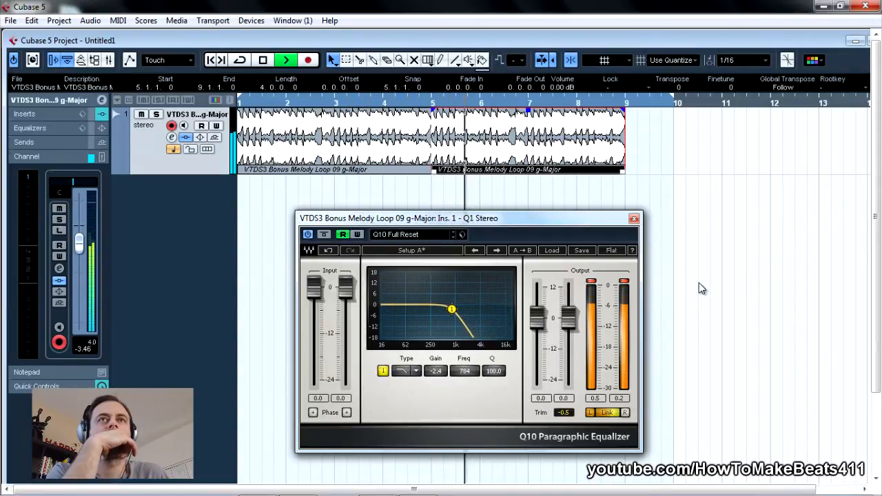
pyautogui.moveTo(451, 309); pyautogui.dragTo(441, 308)
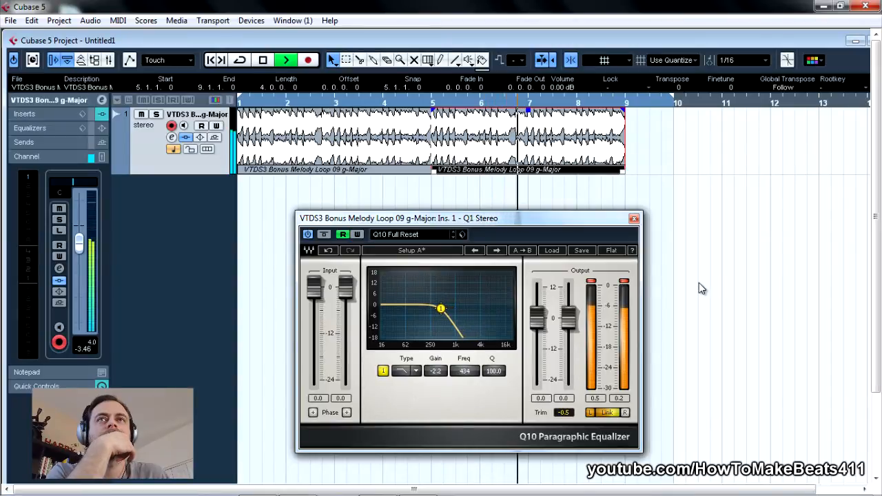
pyautogui.moveTo(441, 308); pyautogui.dragTo(434, 308)
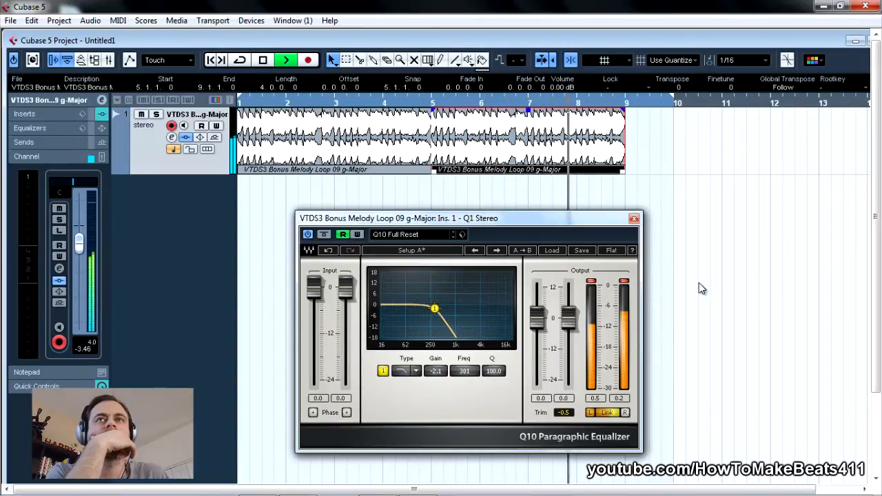
pyautogui.moveTo(434, 308); pyautogui.dragTo(510, 308)
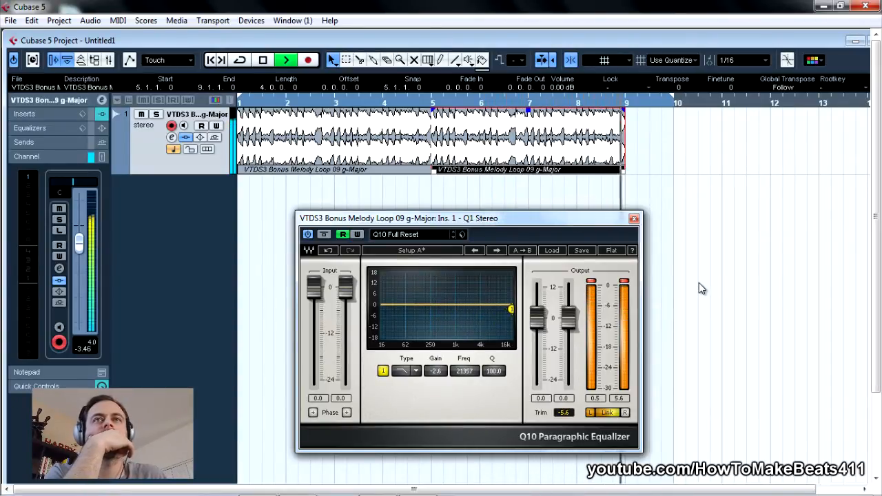
pyautogui.click(263, 60)
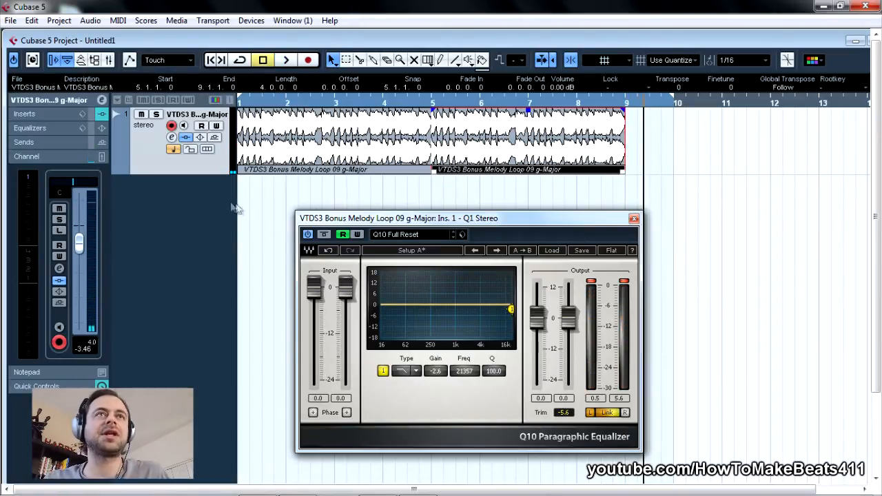
pyautogui.moveTo(603, 219)
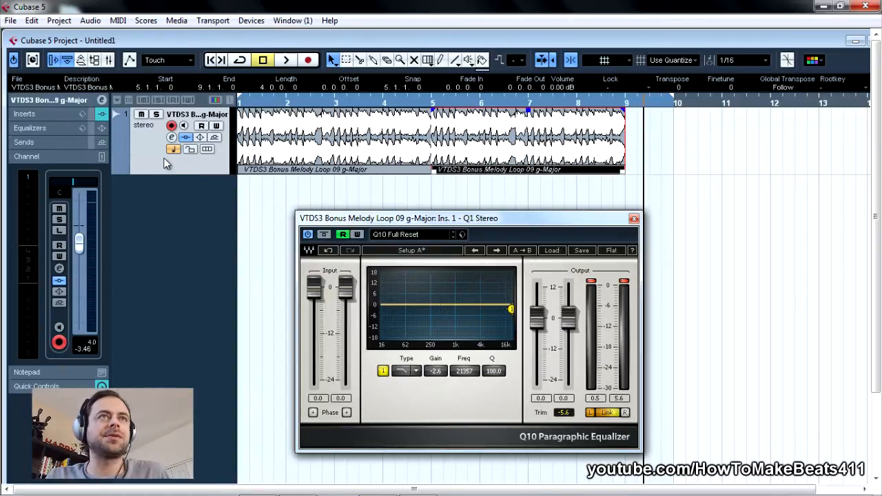
pyautogui.moveTo(118, 169)
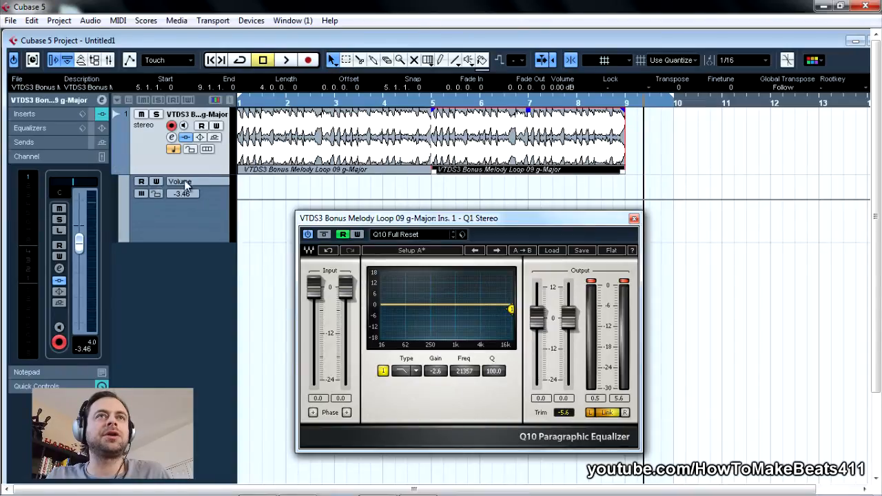
# Display the Ins.:1:Q1 Stereo - Band 1 Frq parameter on the track's automation lane.
pyautogui.click(632, 219)
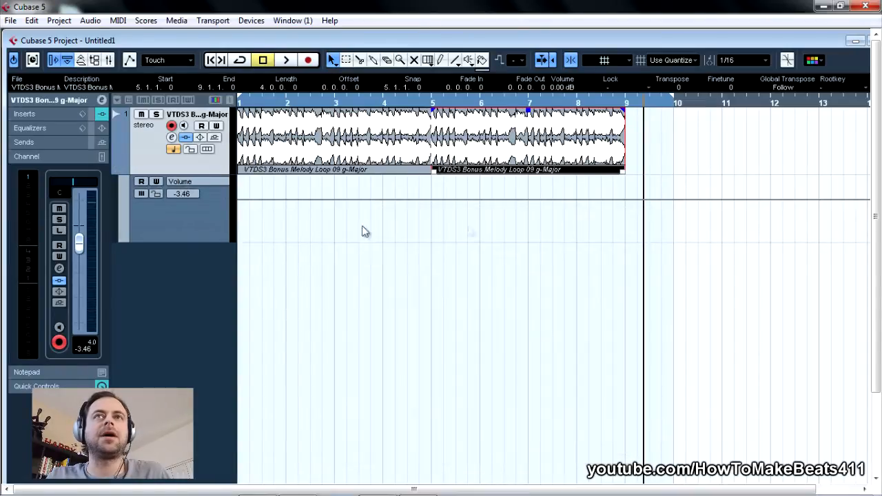
pyautogui.moveTo(414, 207)
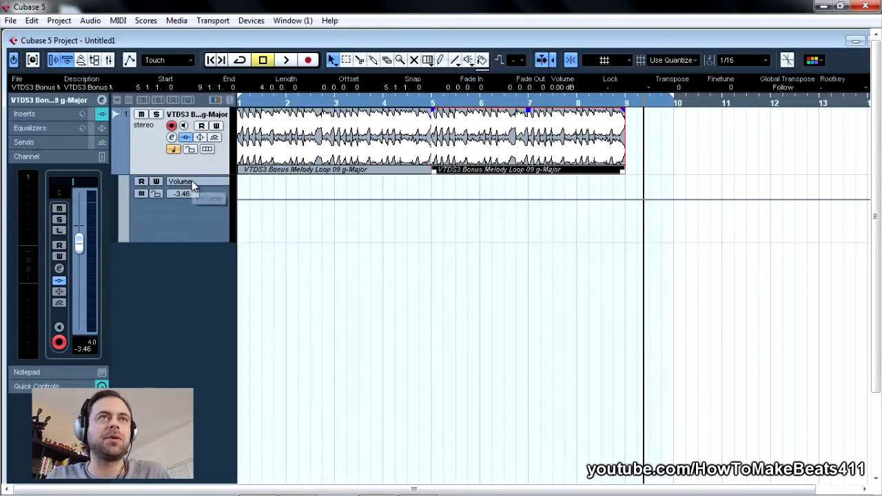
pyautogui.moveTo(196, 186)
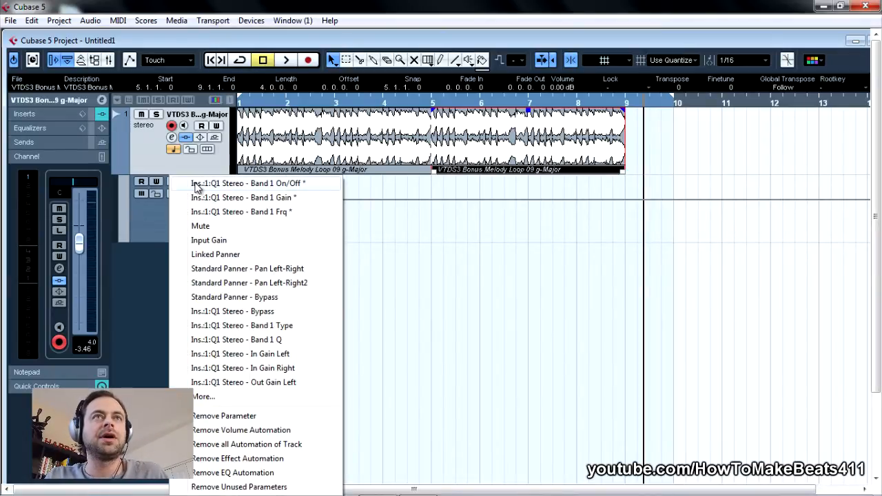
pyautogui.moveTo(243, 197)
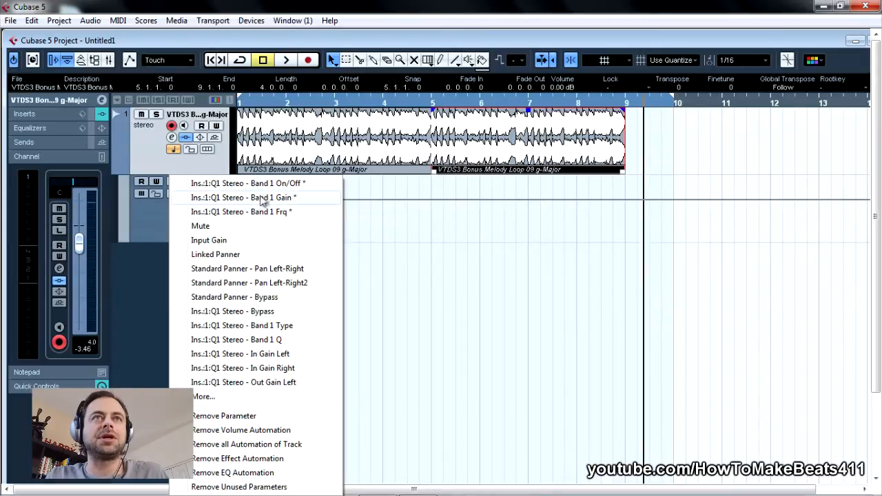
pyautogui.moveTo(268, 212)
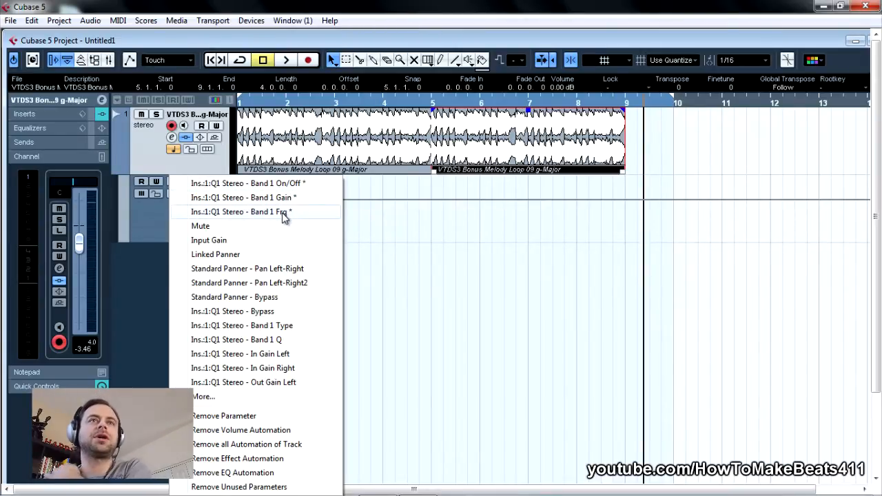
pyautogui.click(242, 212)
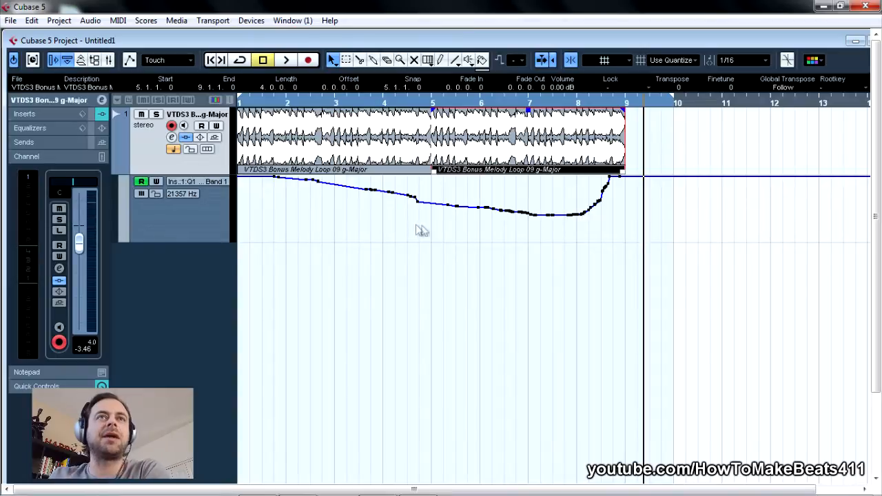
pyautogui.moveTo(370, 216)
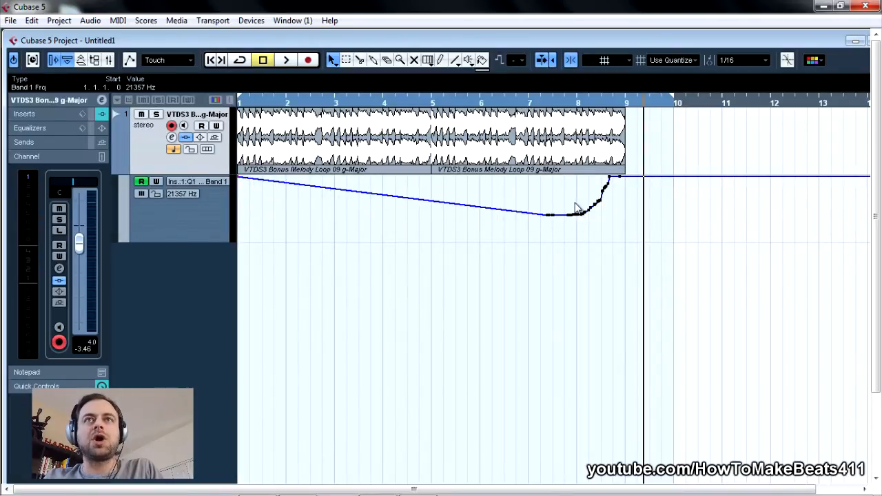
# Reshape the rising end of the band 1 frequency curve and play the loop again.
pyautogui.click(598, 202)
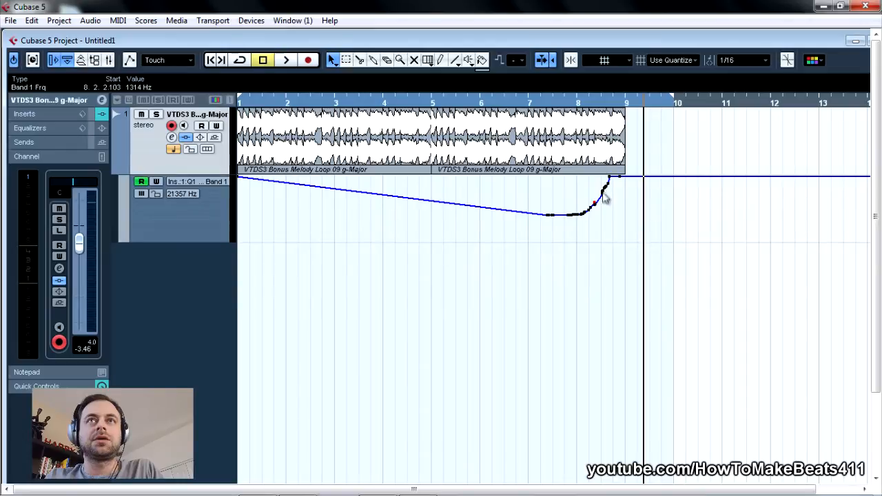
pyautogui.moveTo(602, 200); pyautogui.dragTo(594, 210)
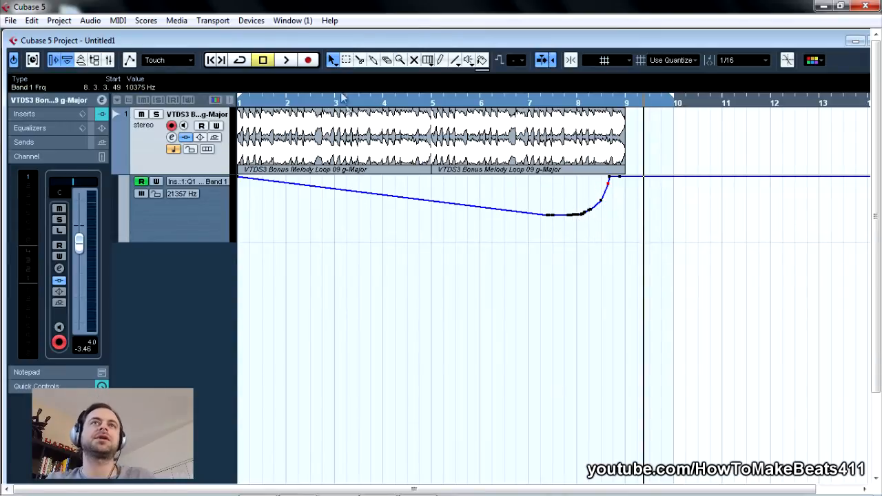
pyautogui.click(286, 60)
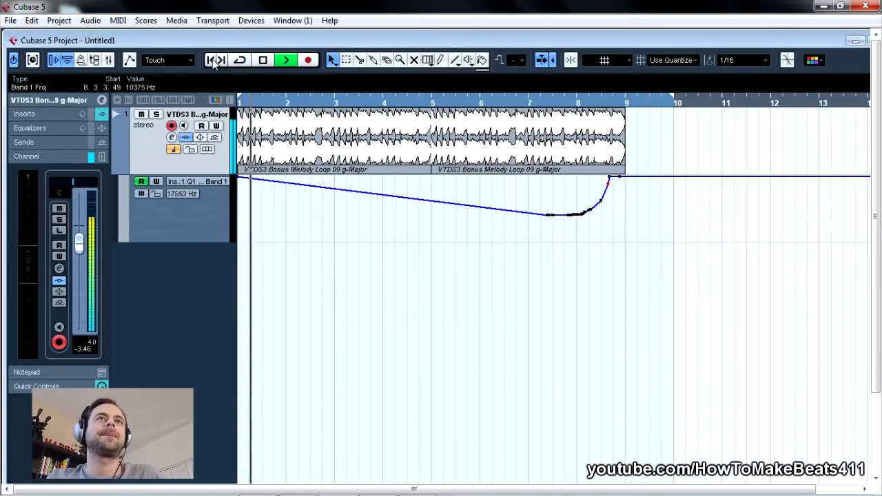